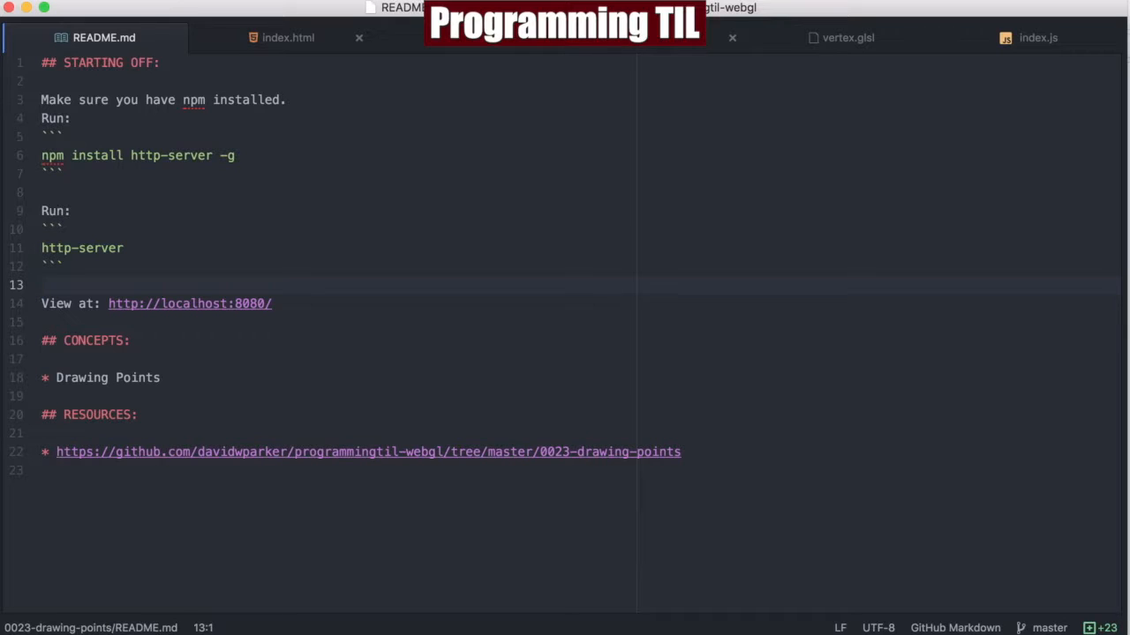
mouse_move(1045, 344)
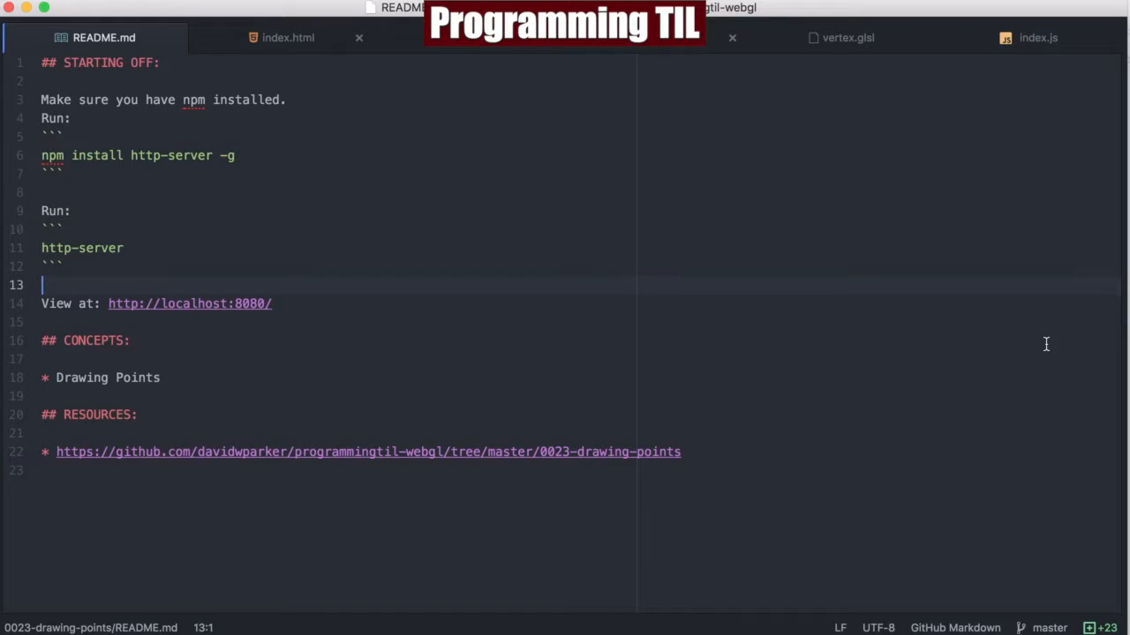
- Review libs/uiUtils.js and highlight the pixelInputToGLCoord function name
left_click(288, 38)
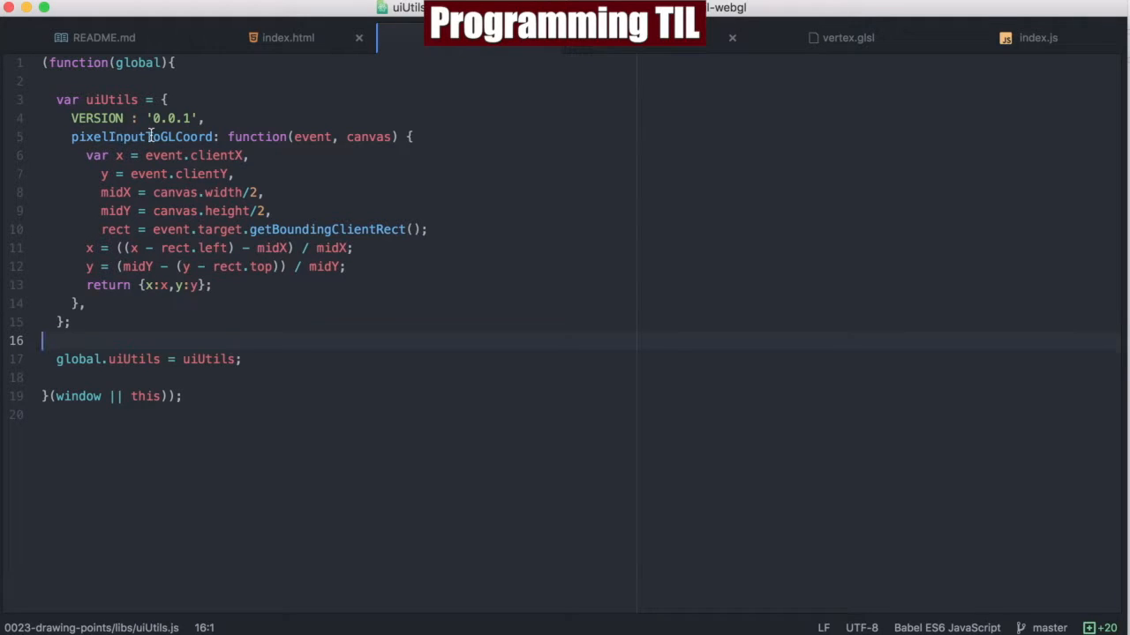
double_click(311, 136)
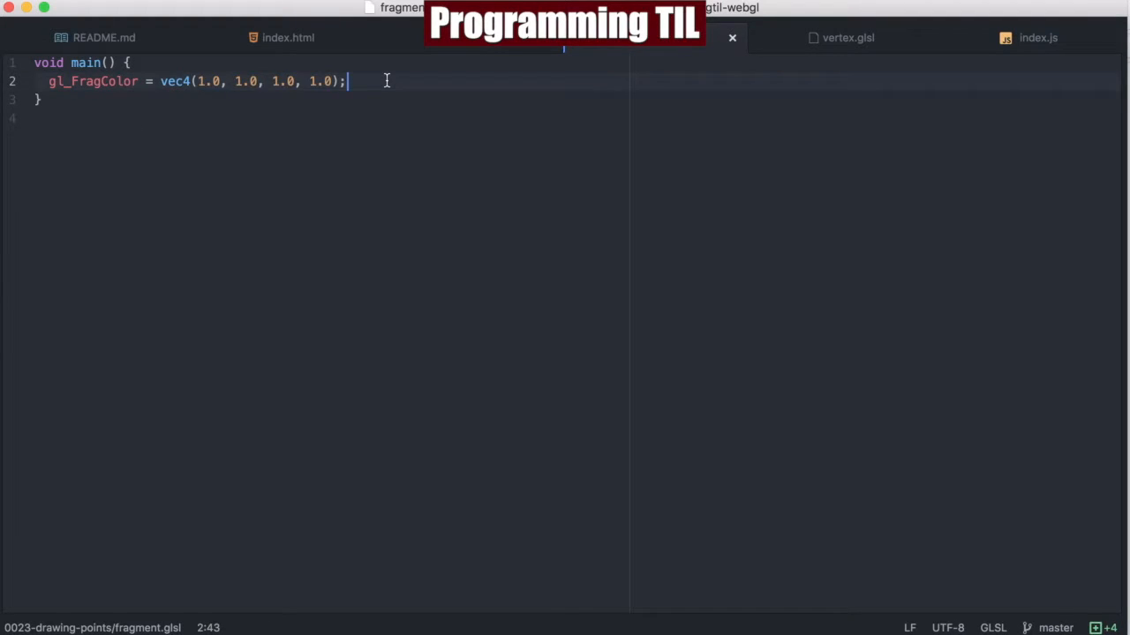
- Review vertex.glsl and uiUtils.js, then return to the README setup notes
left_click(847, 37)
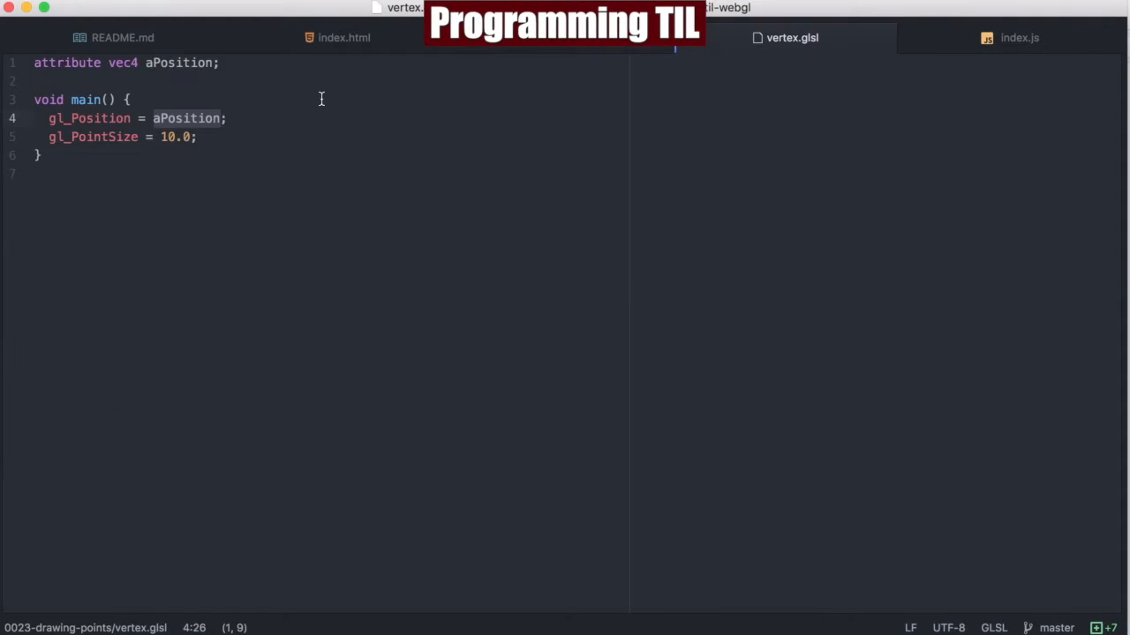
left_click(191, 116)
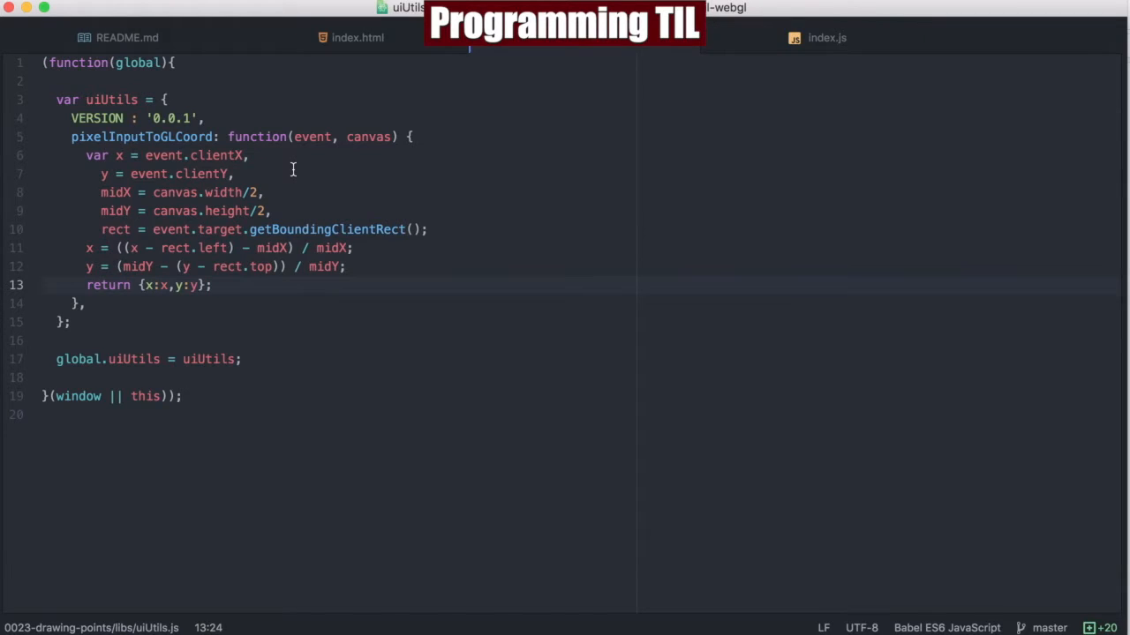
left_click(127, 37)
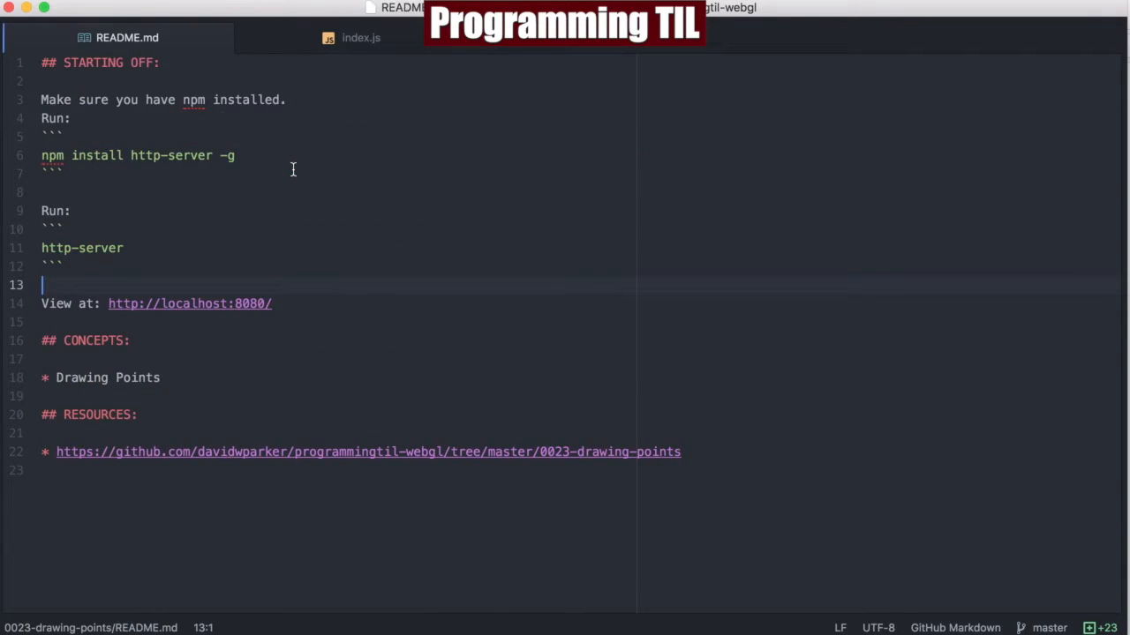
- Review index.js, highlighting aPosition and onmousedown, down to the draw and mousedown handler
left_click(360, 37)
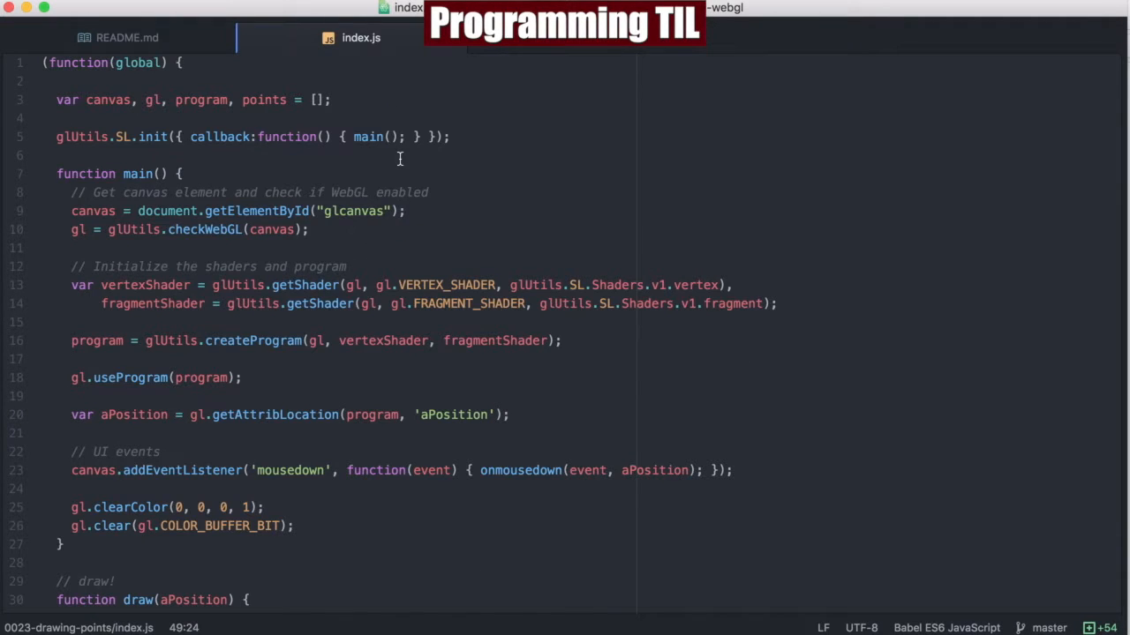
mouse_move(261, 175)
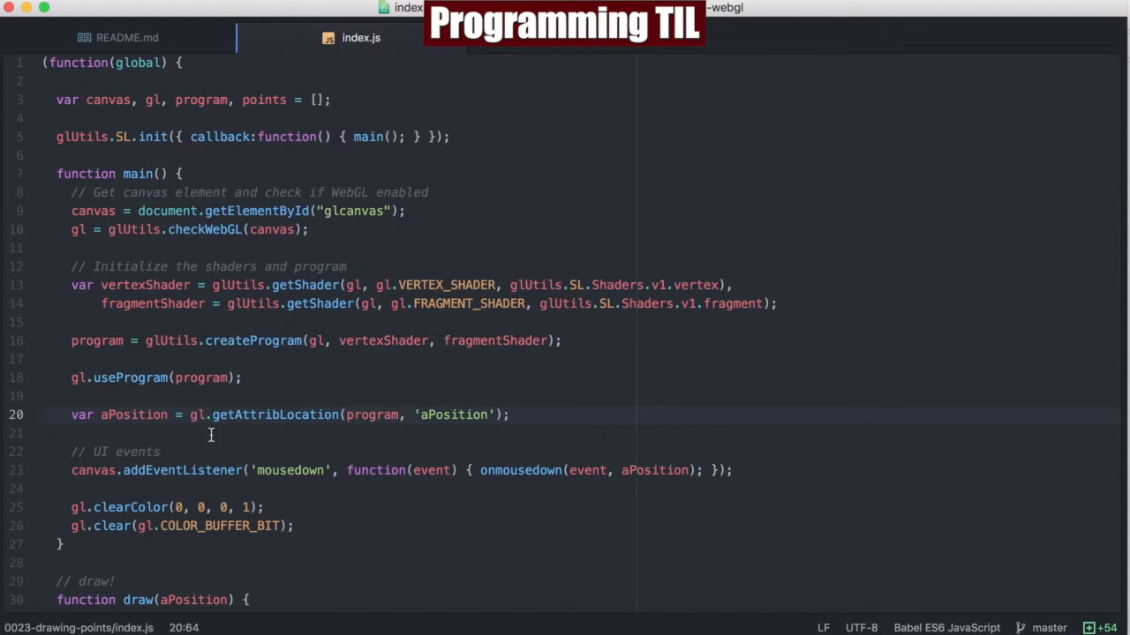
double_click(135, 415)
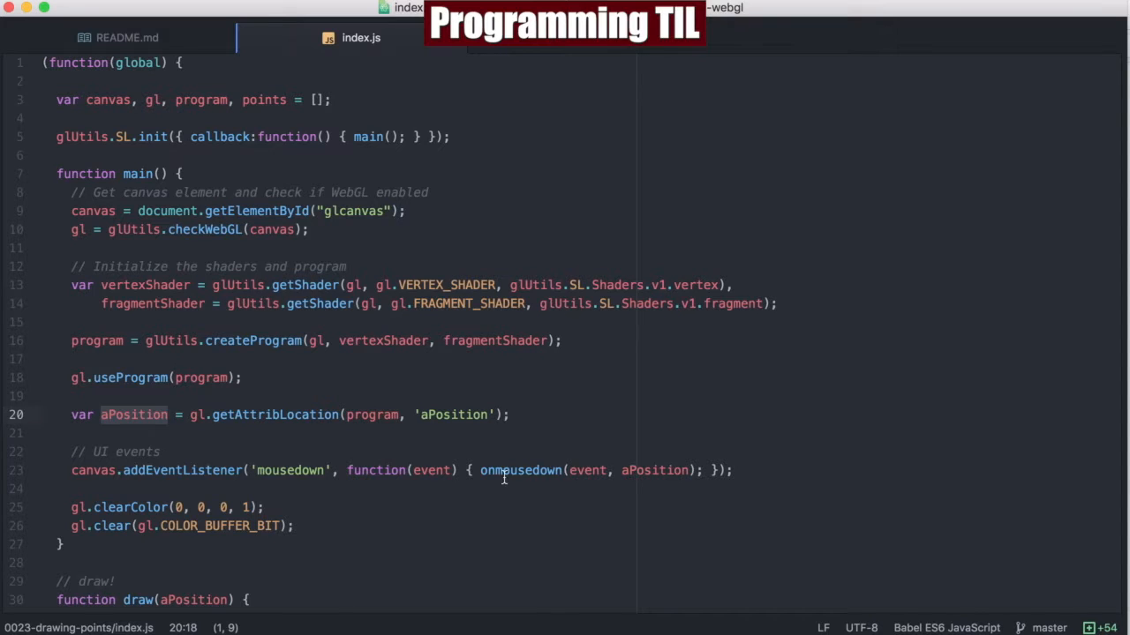
double_click(519, 469)
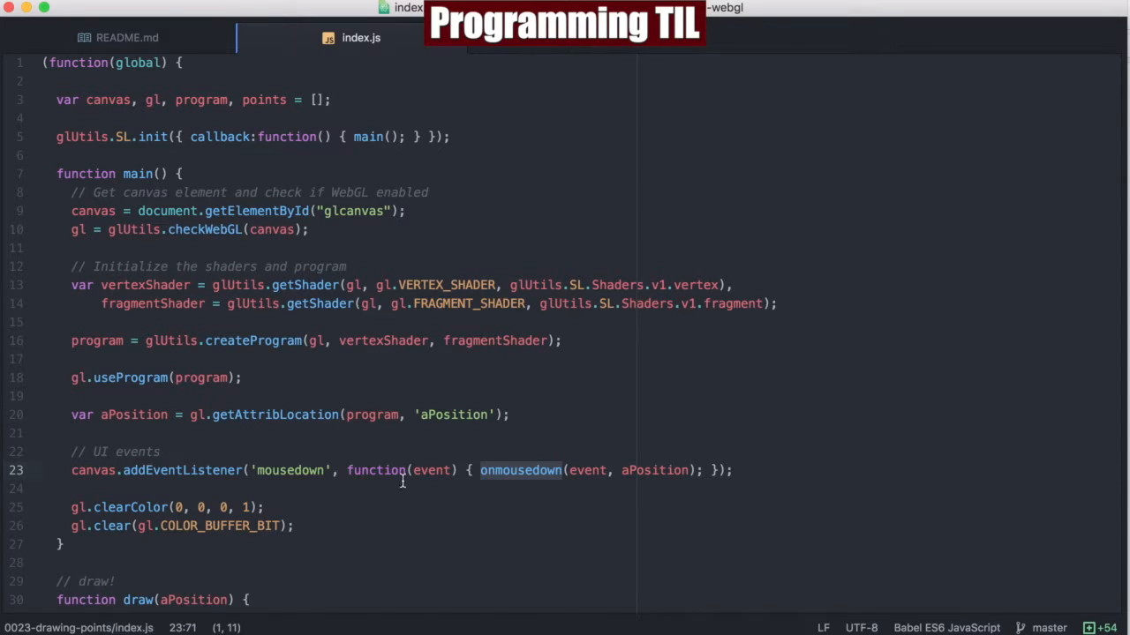
mouse_move(390, 526)
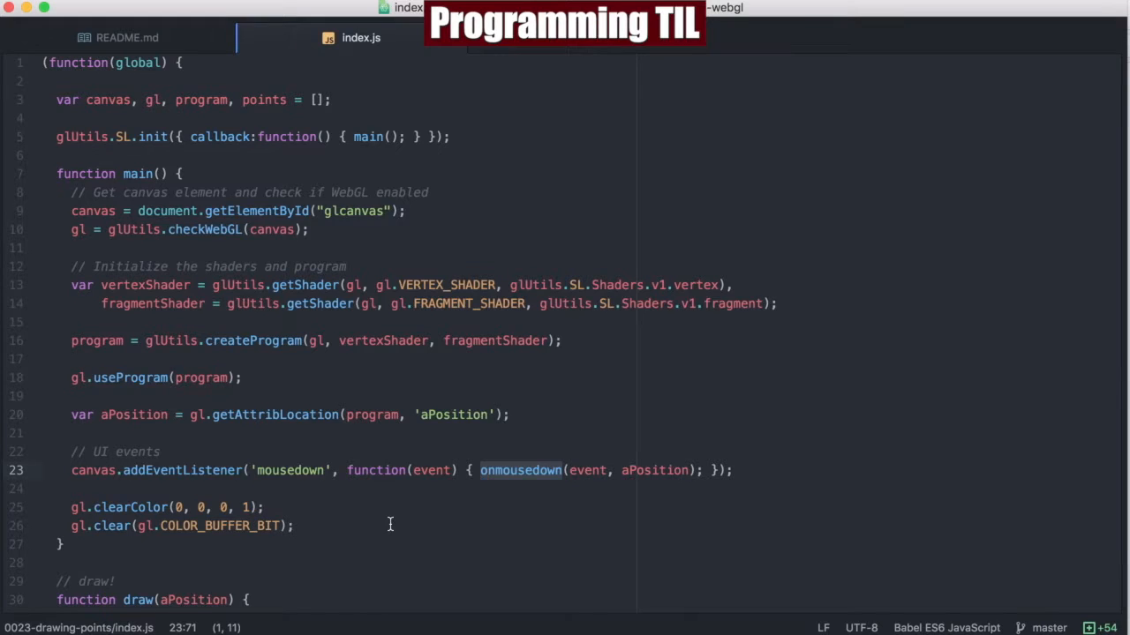
scroll("down", 3)
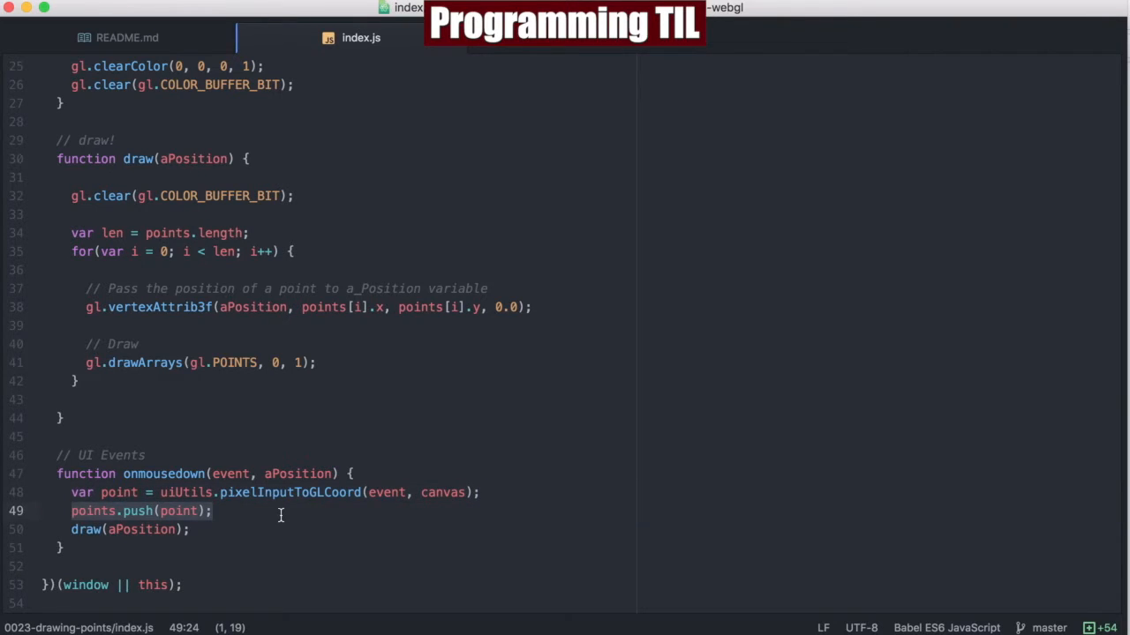
scroll("up", 3)
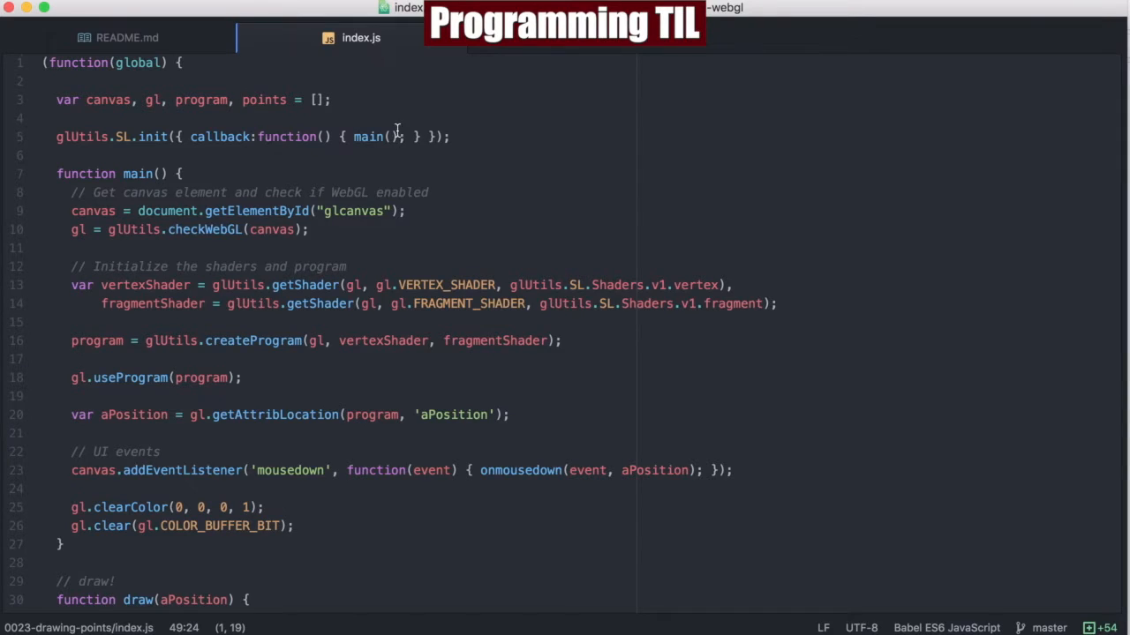
scroll("down", 3)
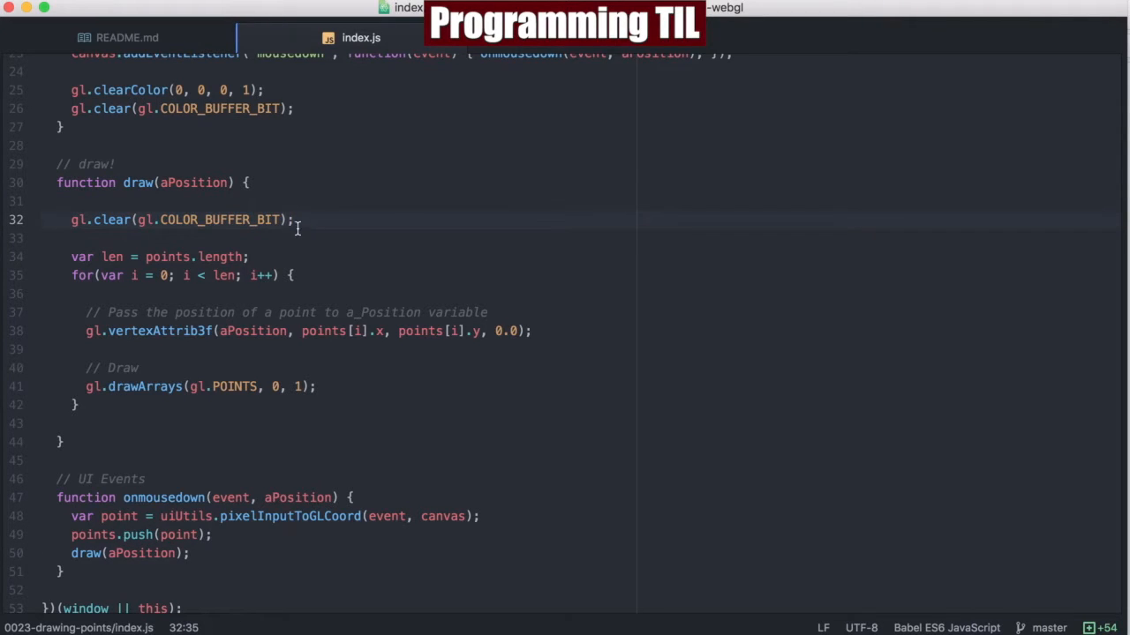
mouse_move(81, 257)
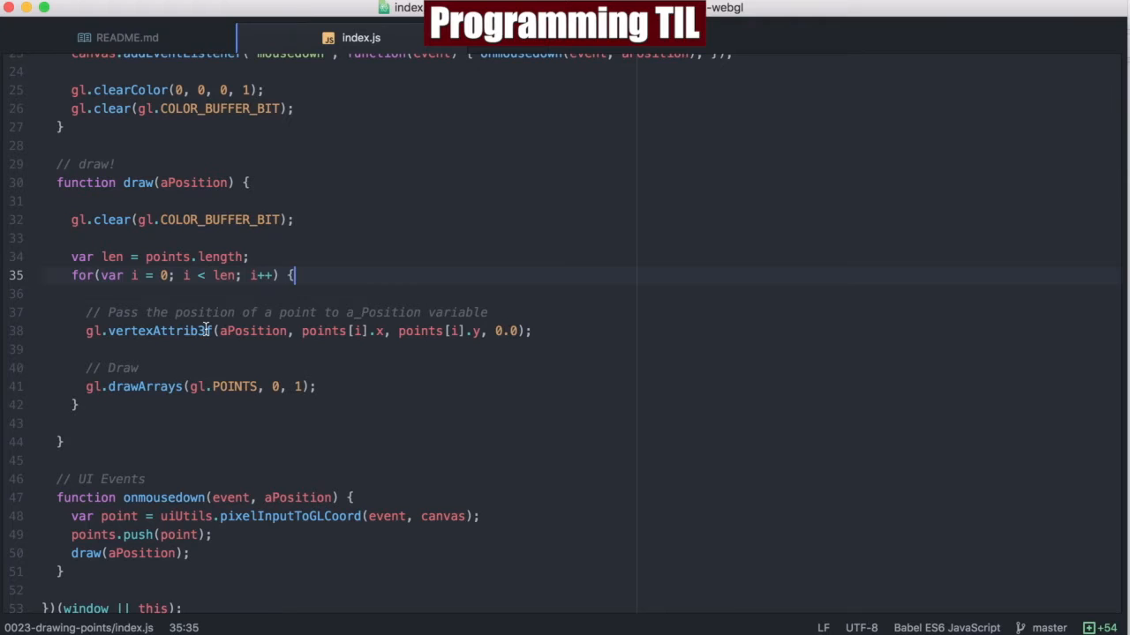
double_click(254, 332)
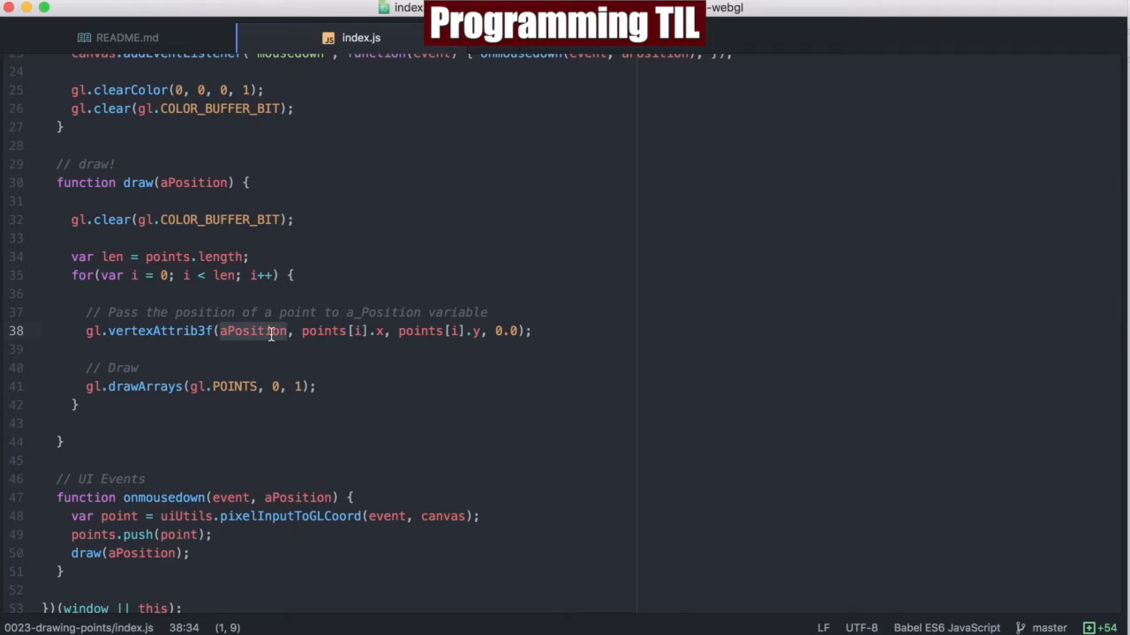
left_click(519, 331)
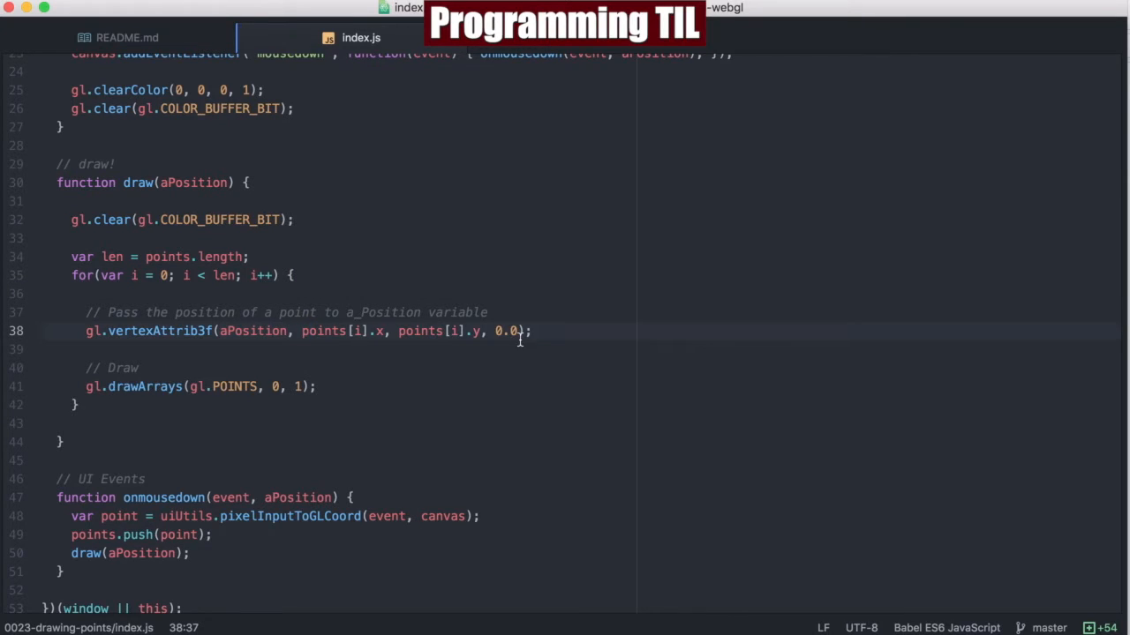
mouse_move(318, 332)
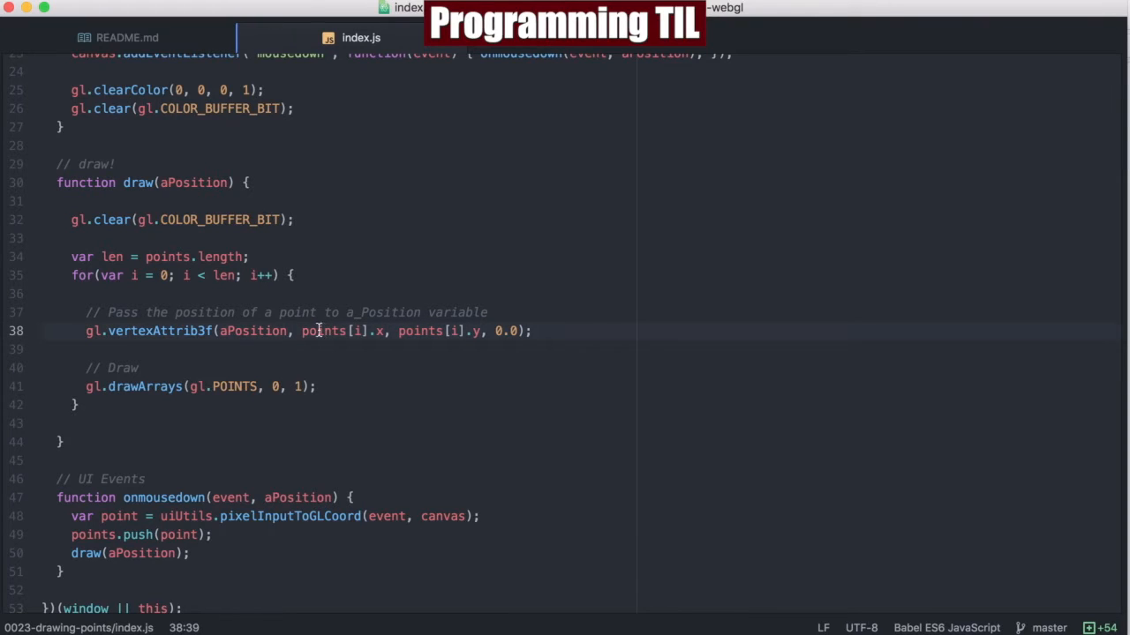
double_click(159, 332)
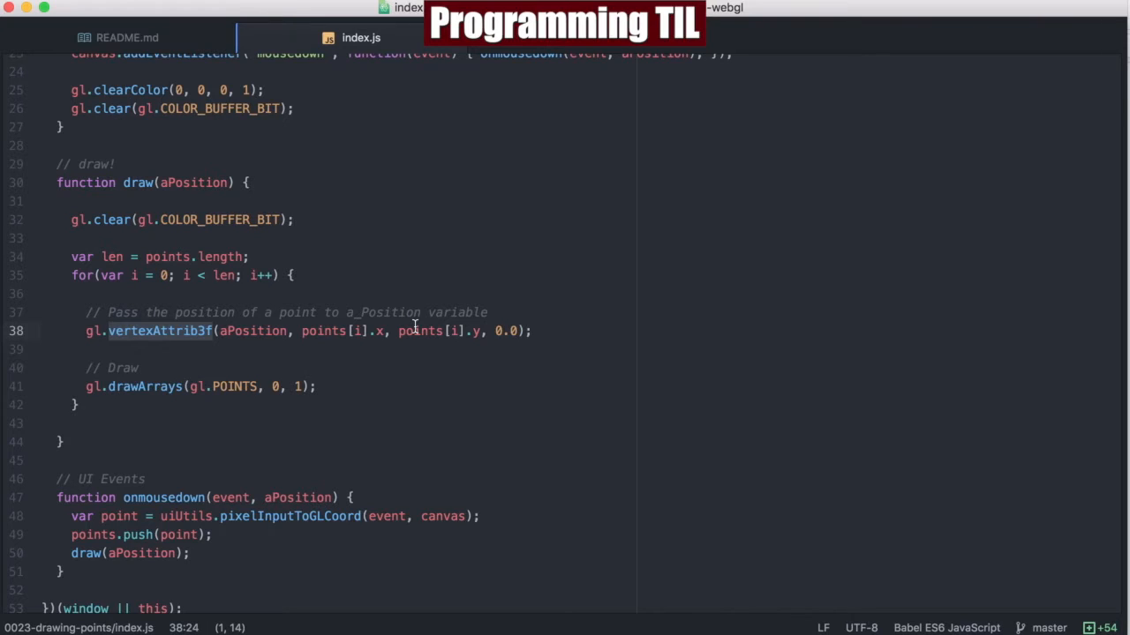
mouse_move(323, 314)
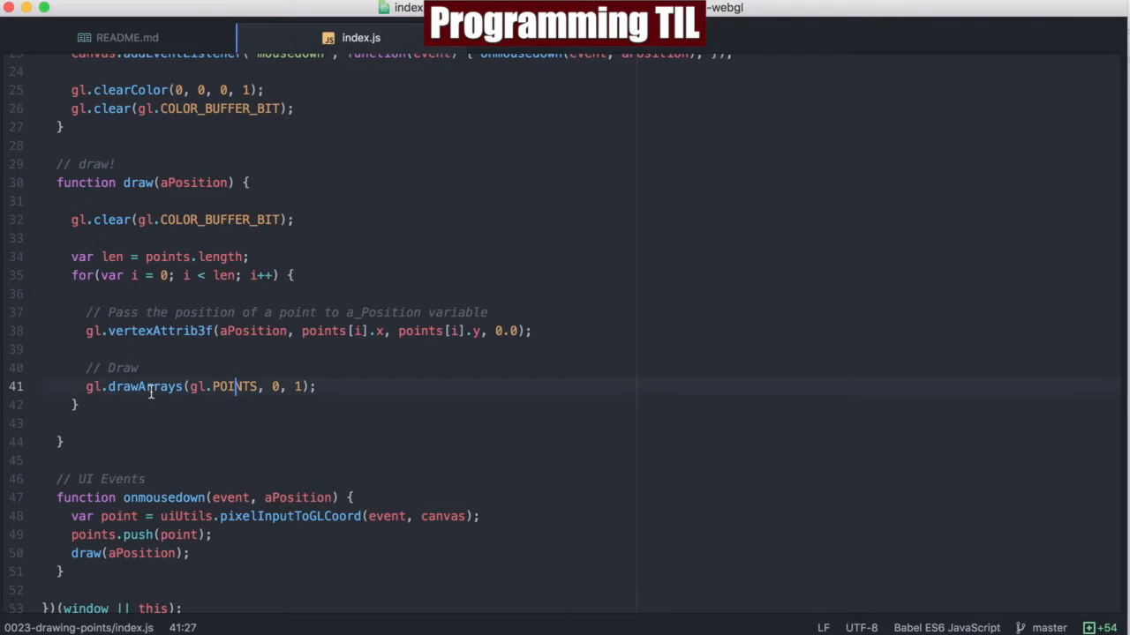
double_click(145, 387)
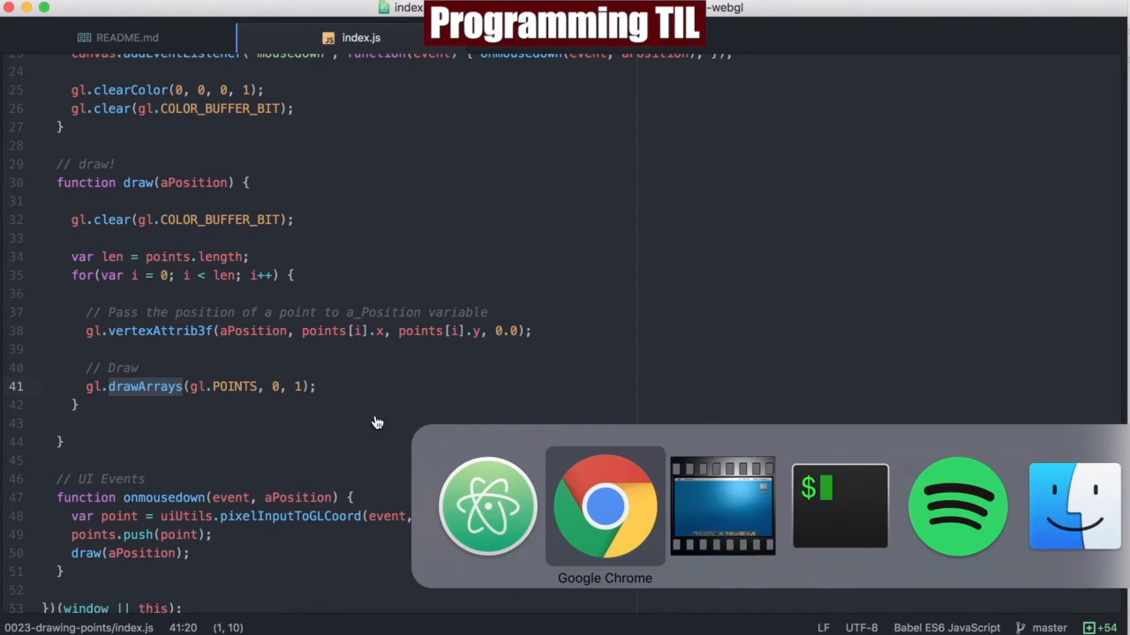
- Add white square points to the Drawing Points canvas at localhost:8080 by clicking it
left_click(604, 504)
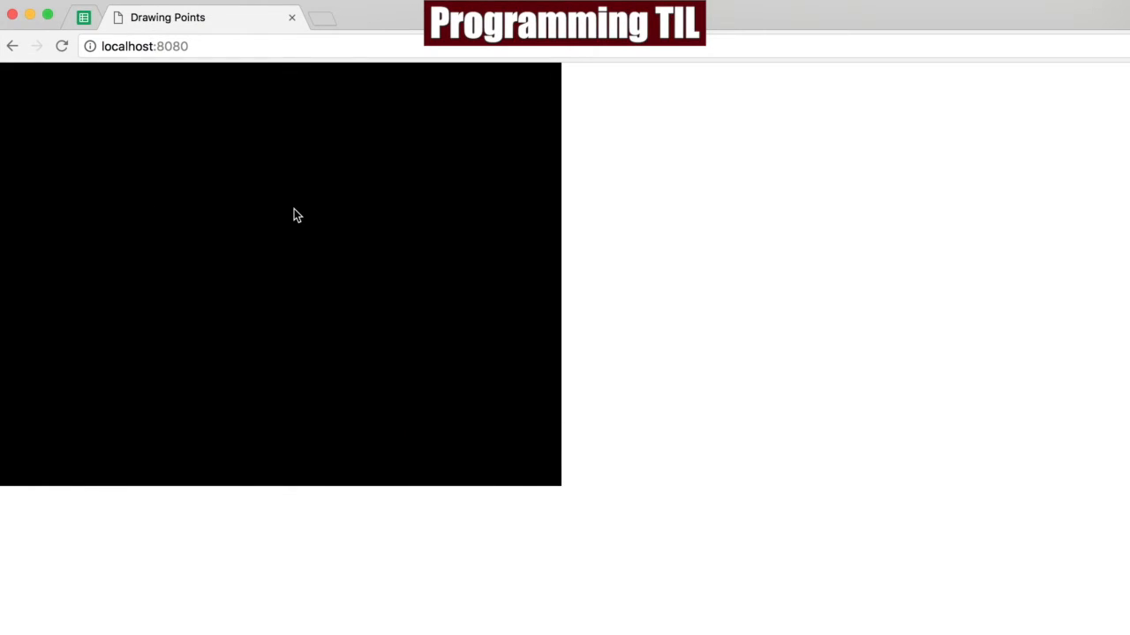
mouse_move(170, 356)
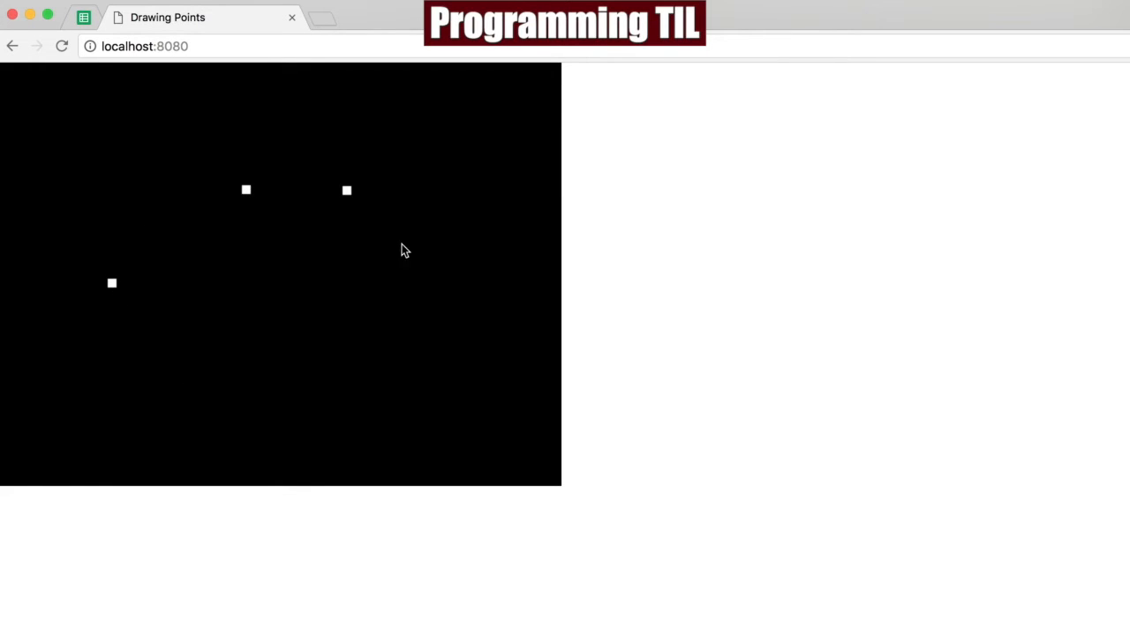
left_click(156, 293)
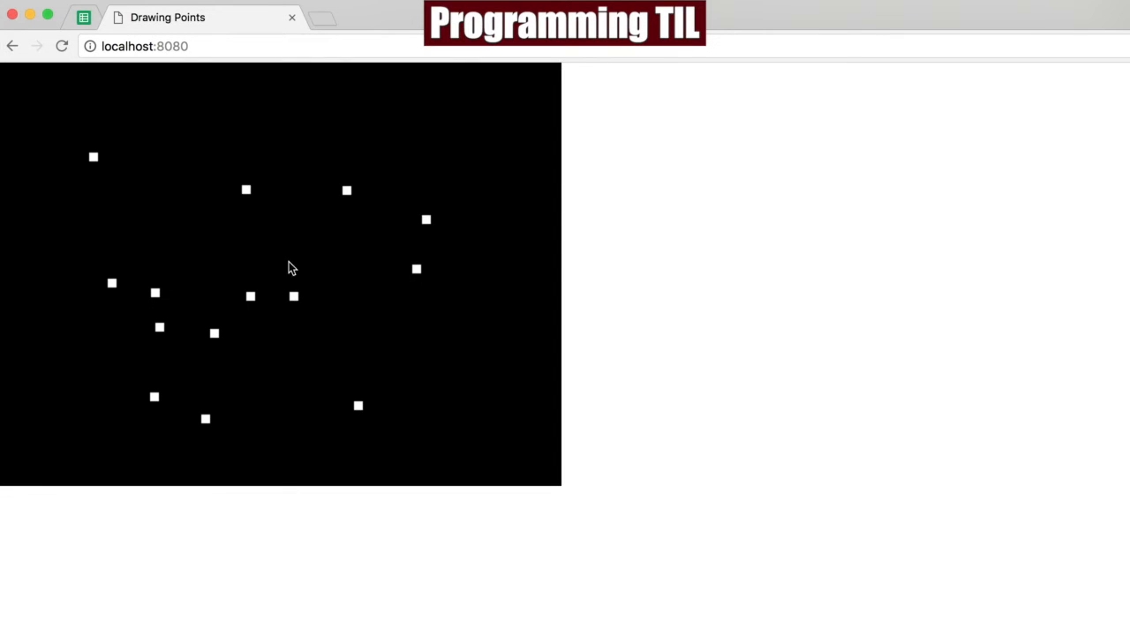
left_click(435, 417)
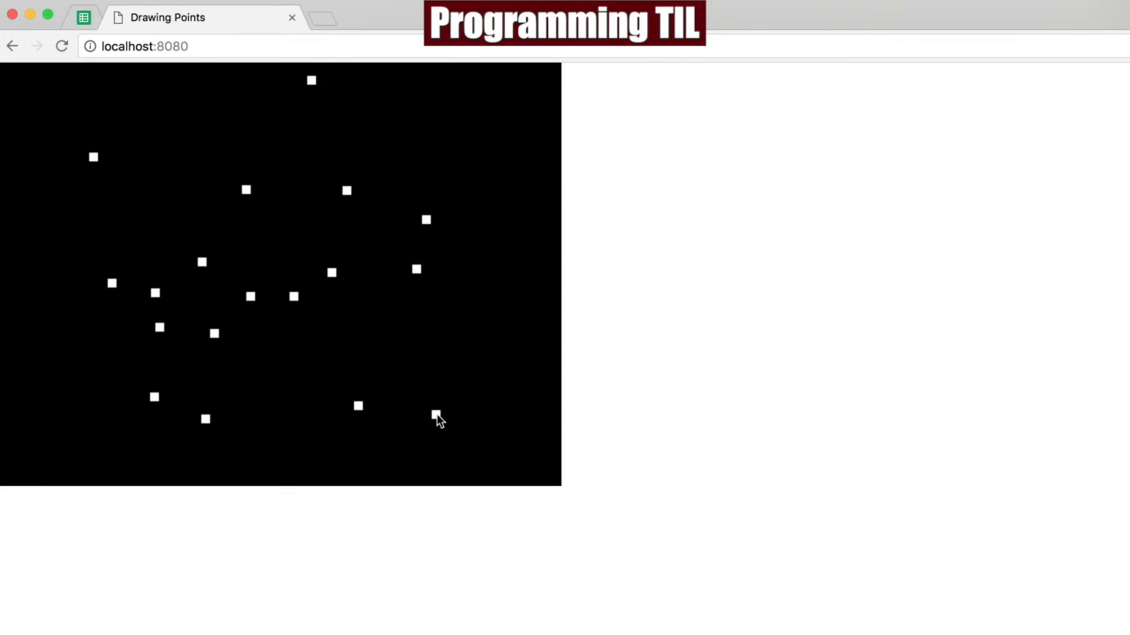